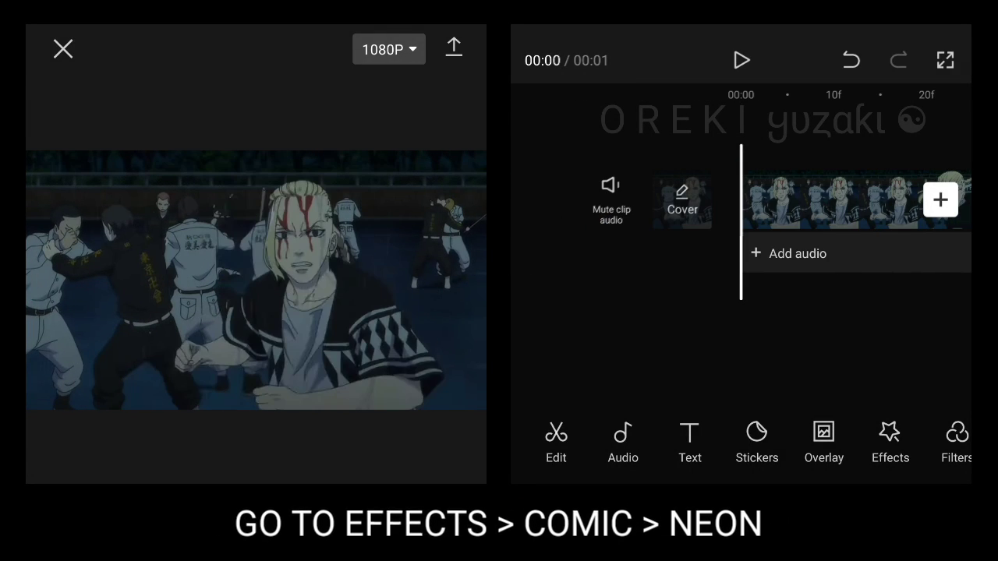
Step: Apply the Neon effect from the Comic video effects to the anime clip
{"action": "left_click", "coordinate": [889, 441]}
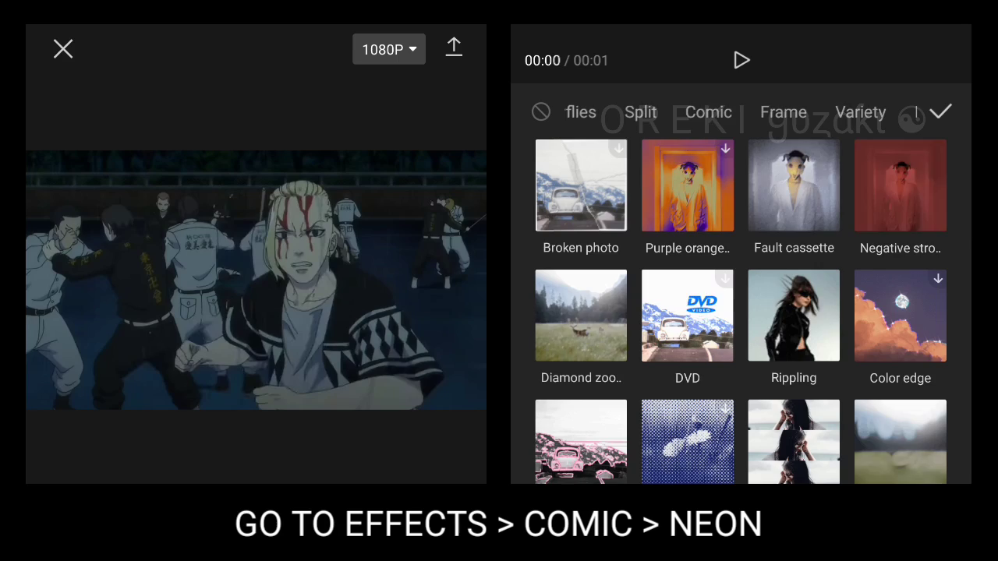
{"action": "left_click", "coordinate": [707, 112]}
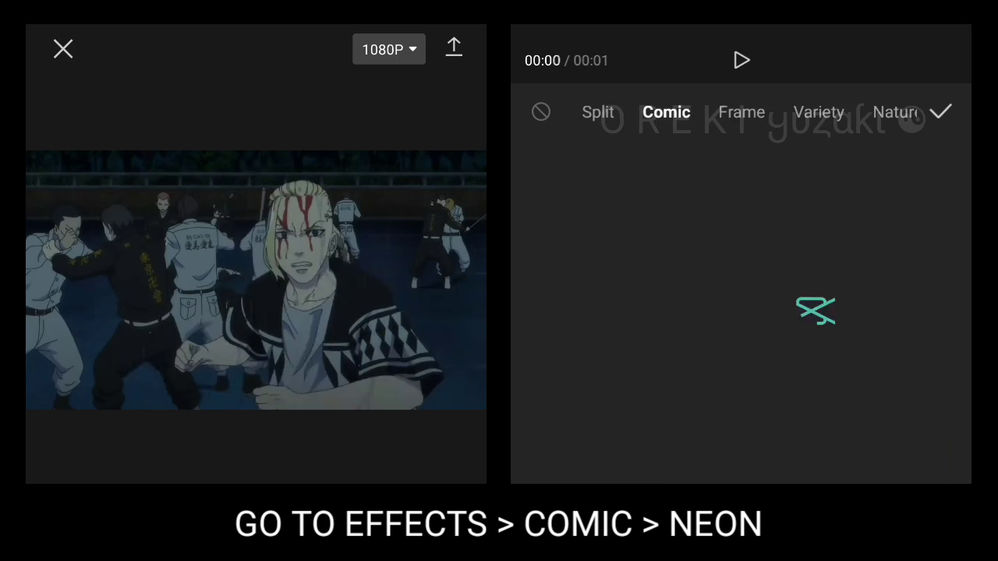
{"action": "left_click", "coordinate": [687, 332]}
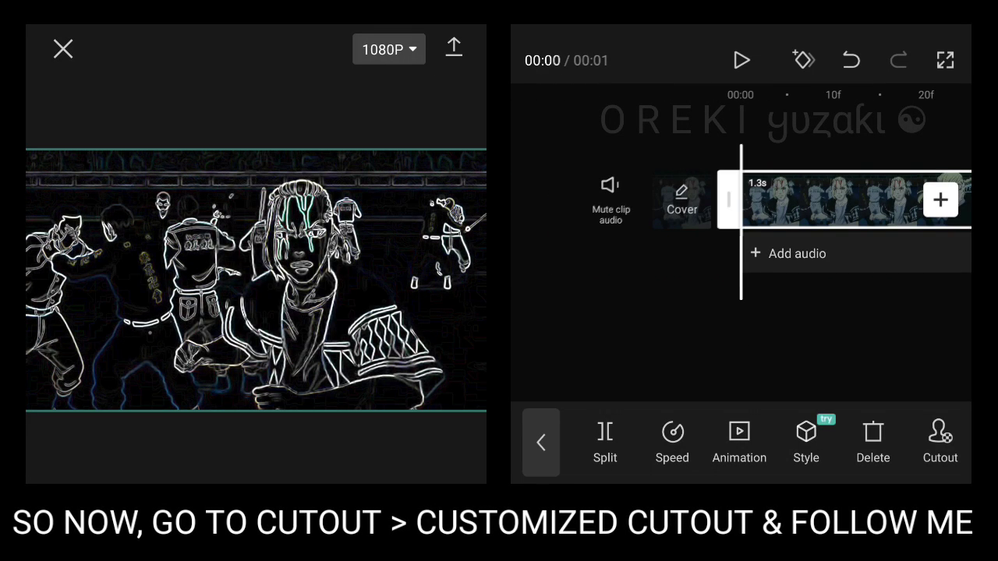
Step: Brush a customized cutout mask over the fighter's fist, arms, shoulder and jacket, then confirm
{"action": "left_click", "coordinate": [939, 440]}
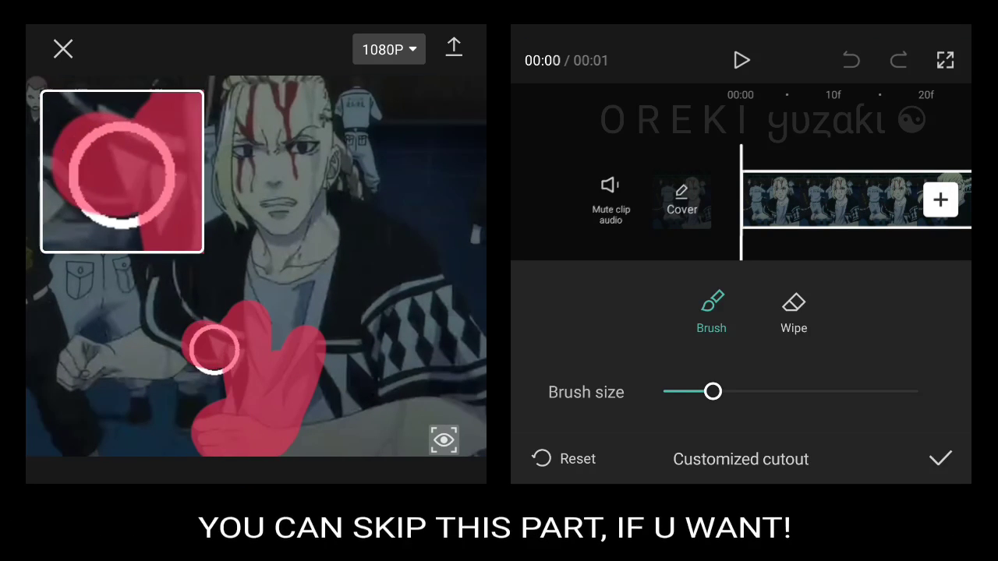
{"action": "left_click_drag", "start_coordinate": [212, 349], "coordinate": [179, 276]}
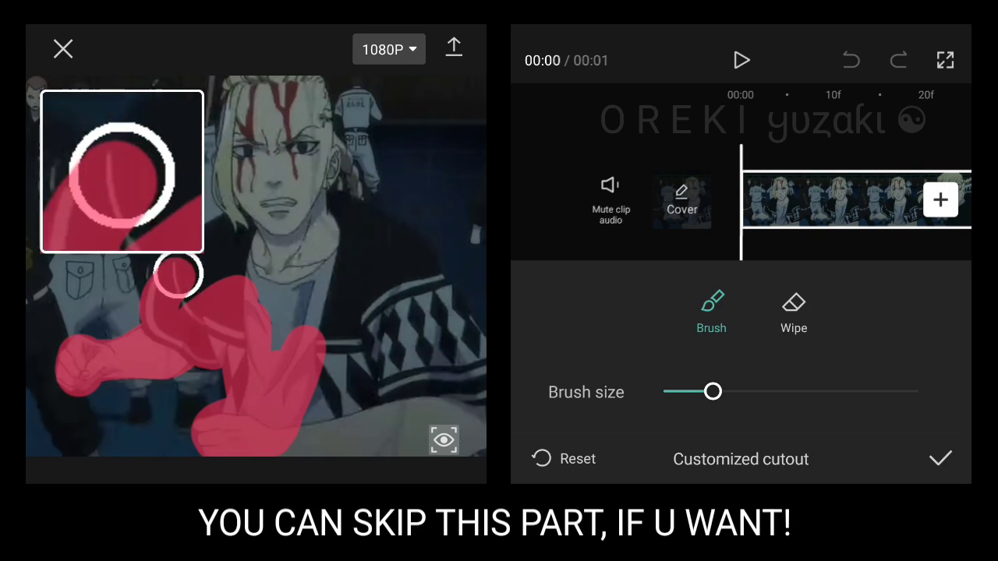
{"action": "left_click_drag", "start_coordinate": [179, 273], "coordinate": [242, 219]}
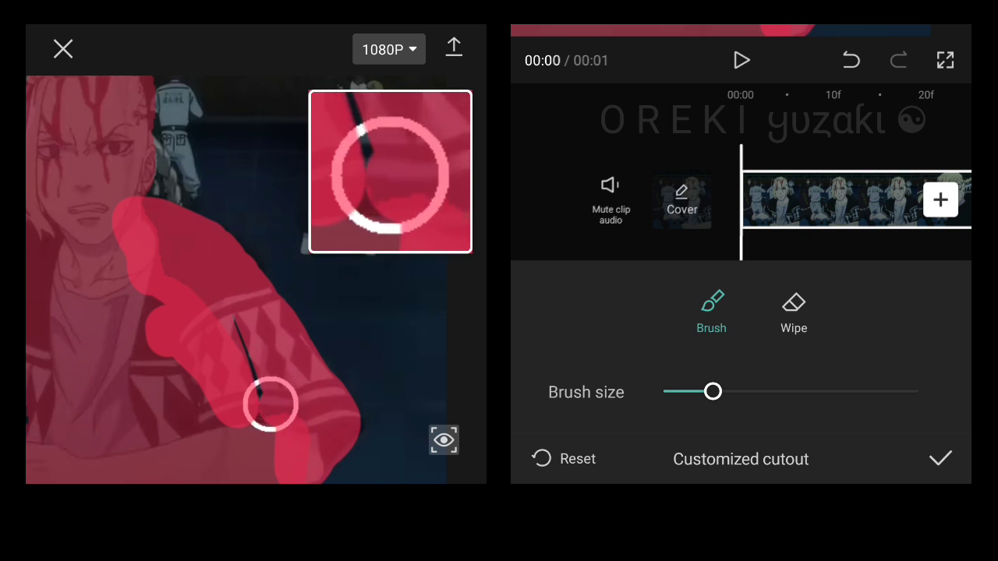
{"action": "left_click_drag", "start_coordinate": [713, 391], "coordinate": [664, 392]}
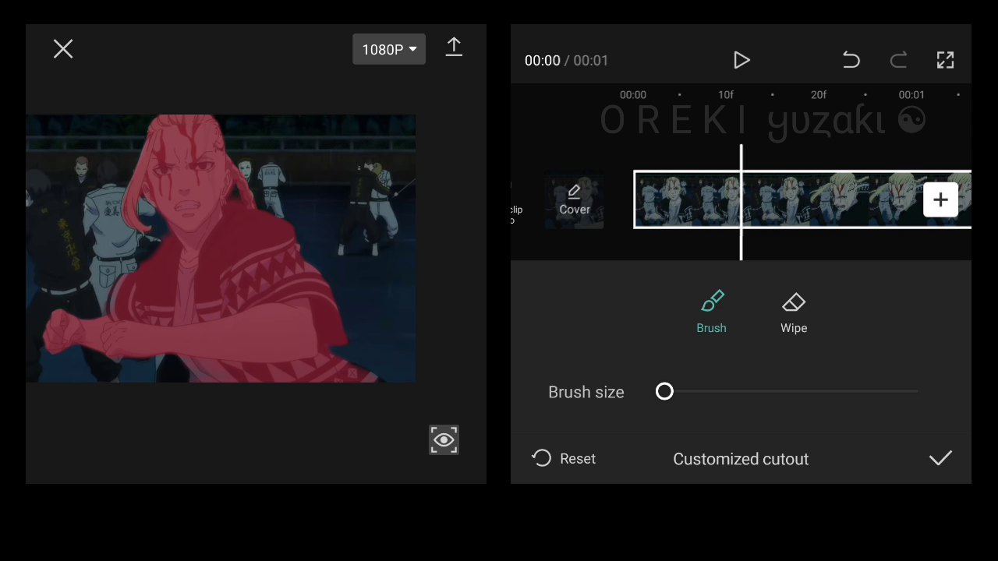
{"action": "left_click_drag", "start_coordinate": [664, 392], "coordinate": [691, 392]}
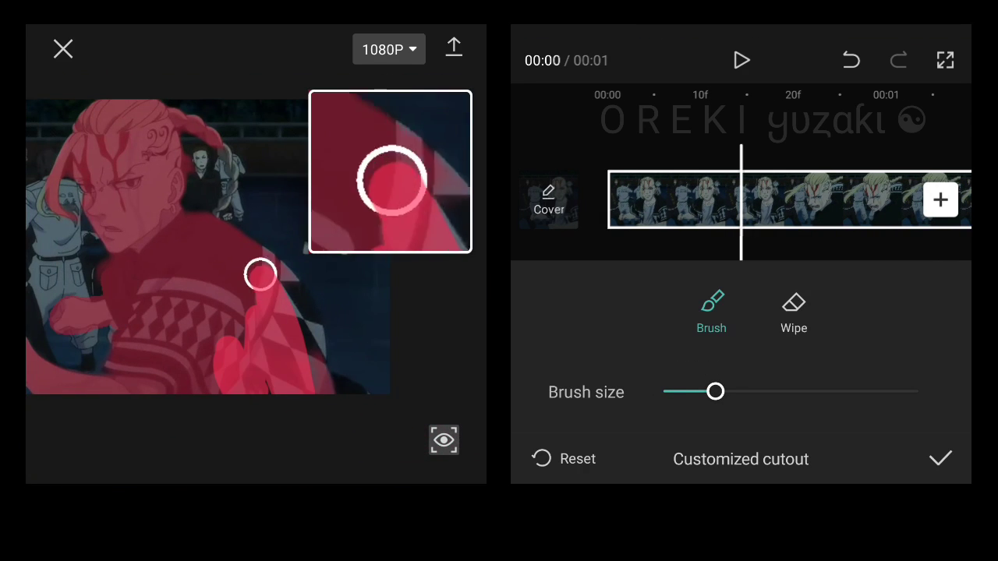
{"action": "left_click_drag", "start_coordinate": [715, 391], "coordinate": [663, 391]}
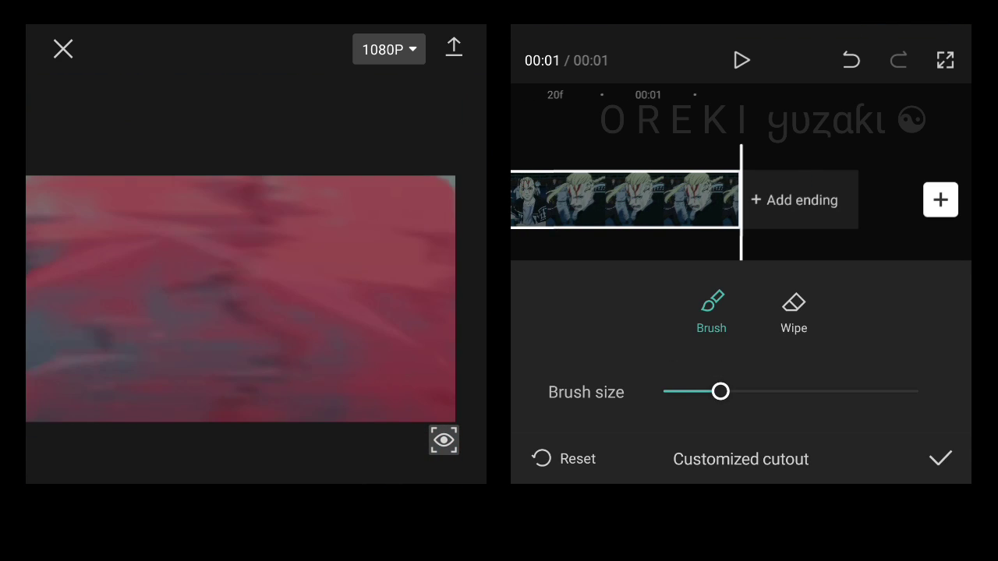
{"action": "left_click", "coordinate": [849, 60]}
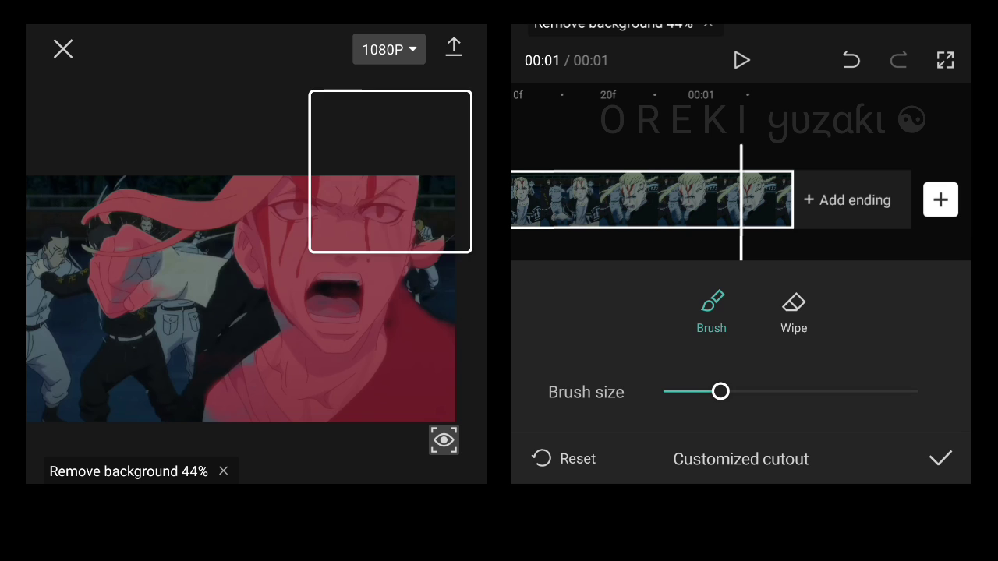
{"action": "left_click_drag", "start_coordinate": [292, 262], "coordinate": [394, 182]}
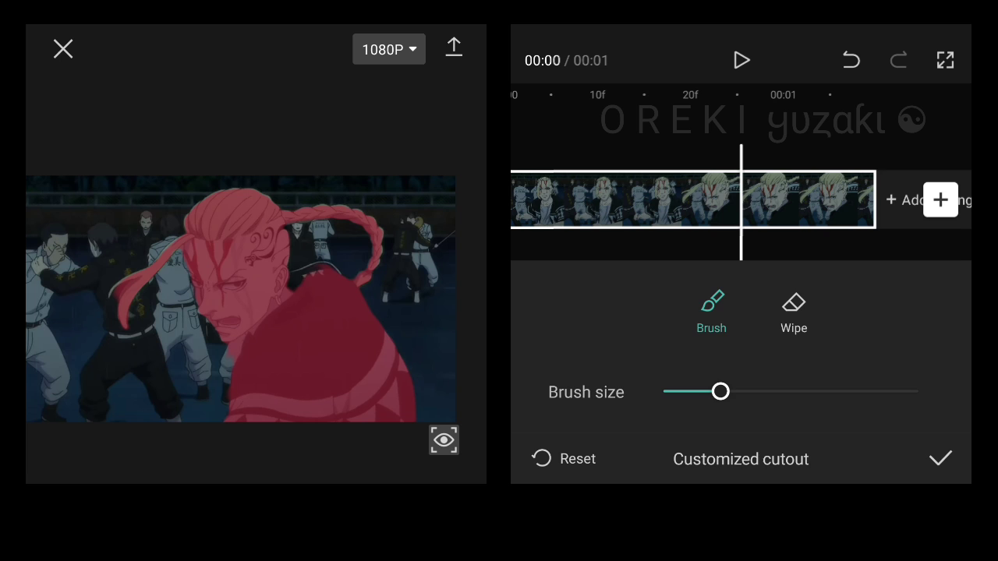
{"action": "left_click", "coordinate": [281, 288]}
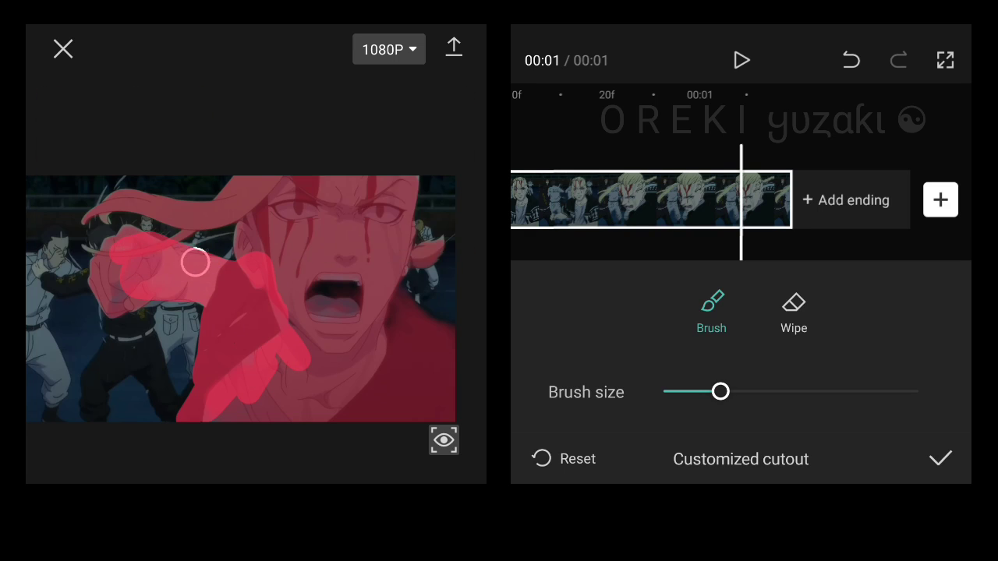
{"action": "left_click", "coordinate": [940, 458]}
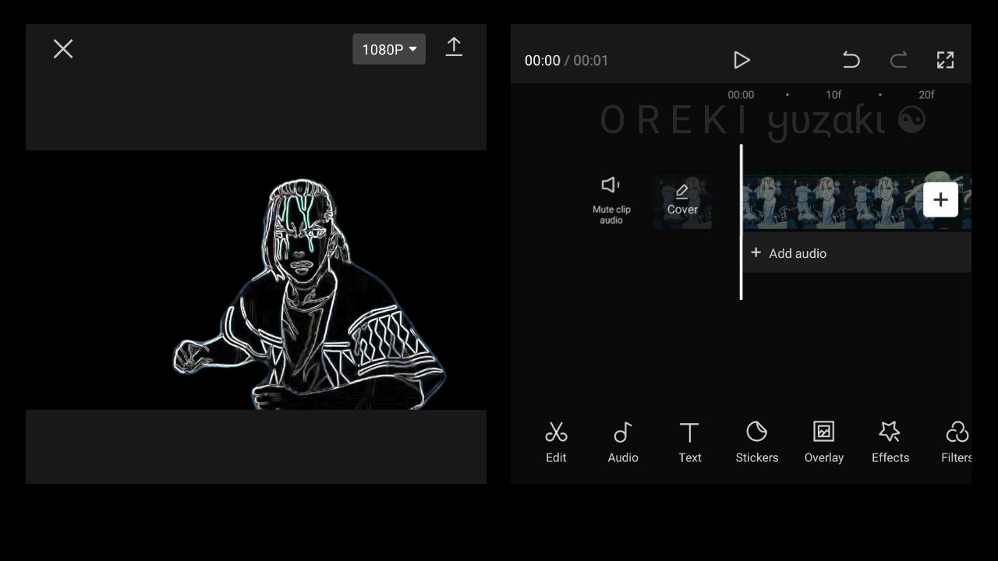
Step: Add an Adjust layer with saturation lowered and confirm it
{"action": "scroll", "scroll_direction": "left", "scroll_amount": 3}
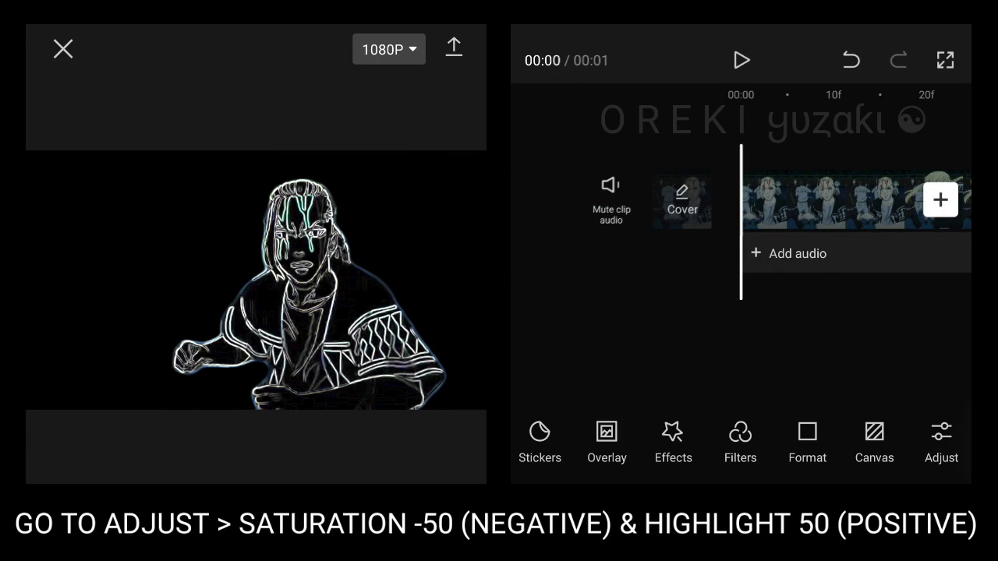
{"action": "left_click", "coordinate": [940, 440]}
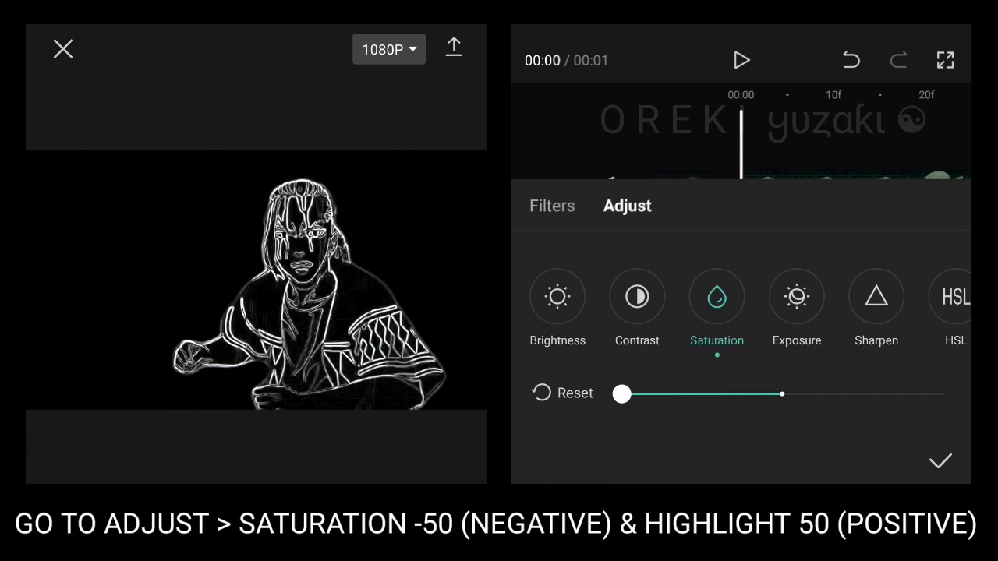
{"action": "left_click", "coordinate": [940, 461]}
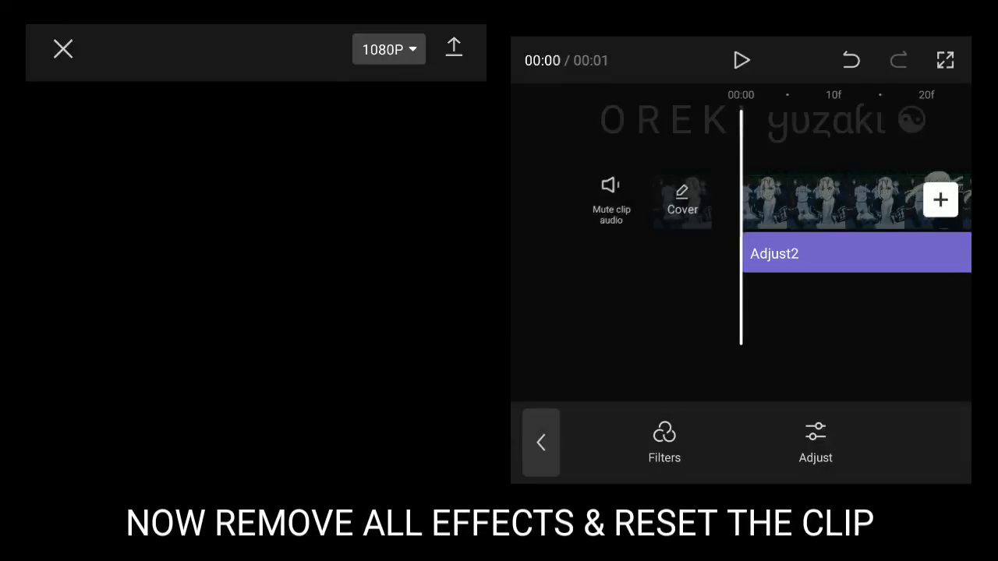
Step: Select the anime clip and reset its customized cutout
{"action": "left_click", "coordinate": [541, 442]}
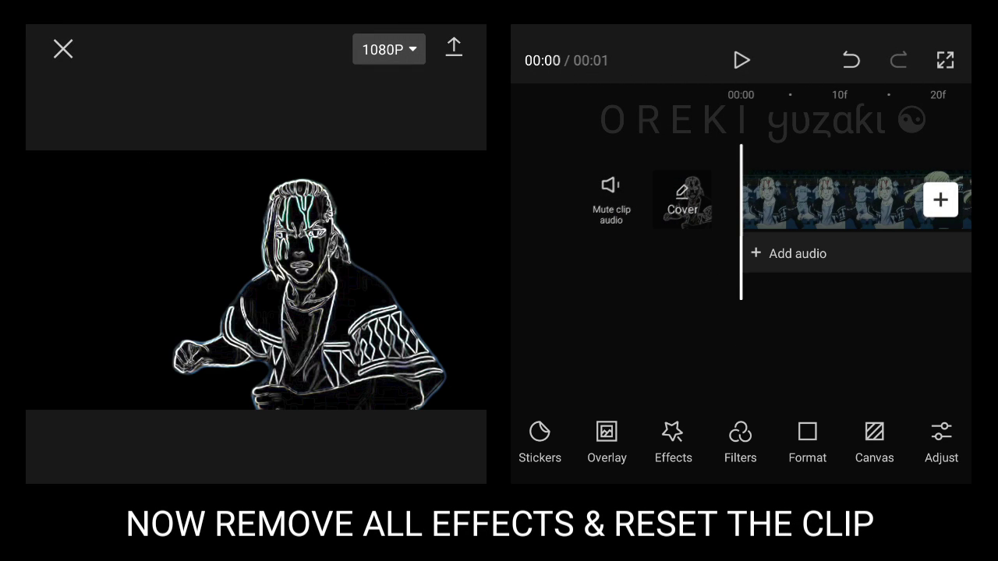
{"action": "left_click", "coordinate": [673, 441]}
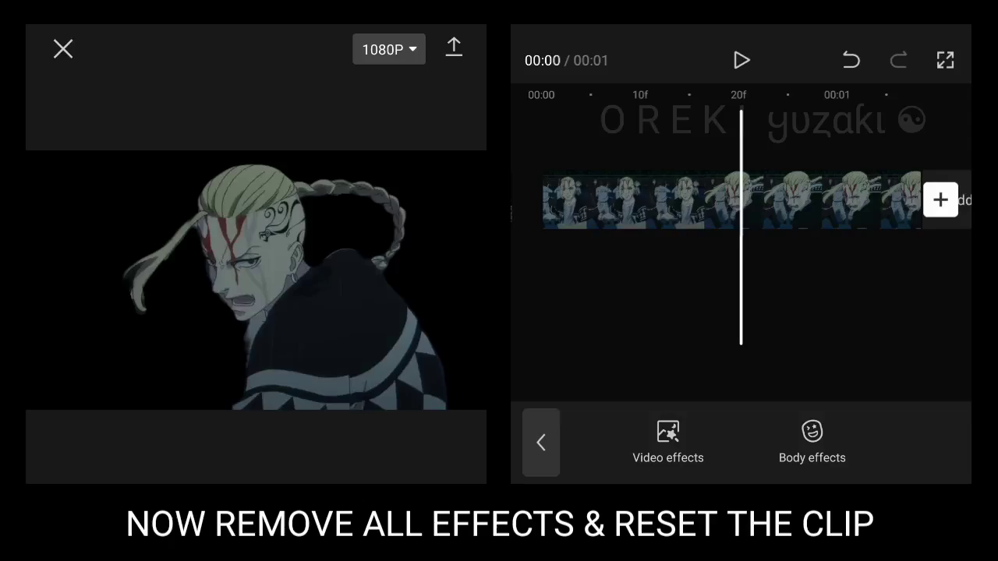
{"action": "left_click", "coordinate": [740, 201]}
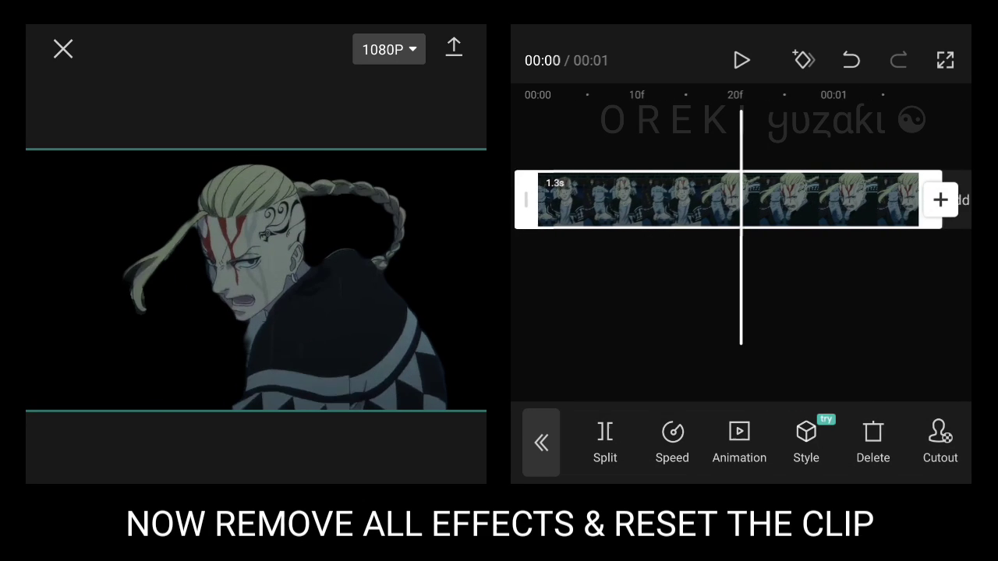
{"action": "left_click", "coordinate": [939, 441]}
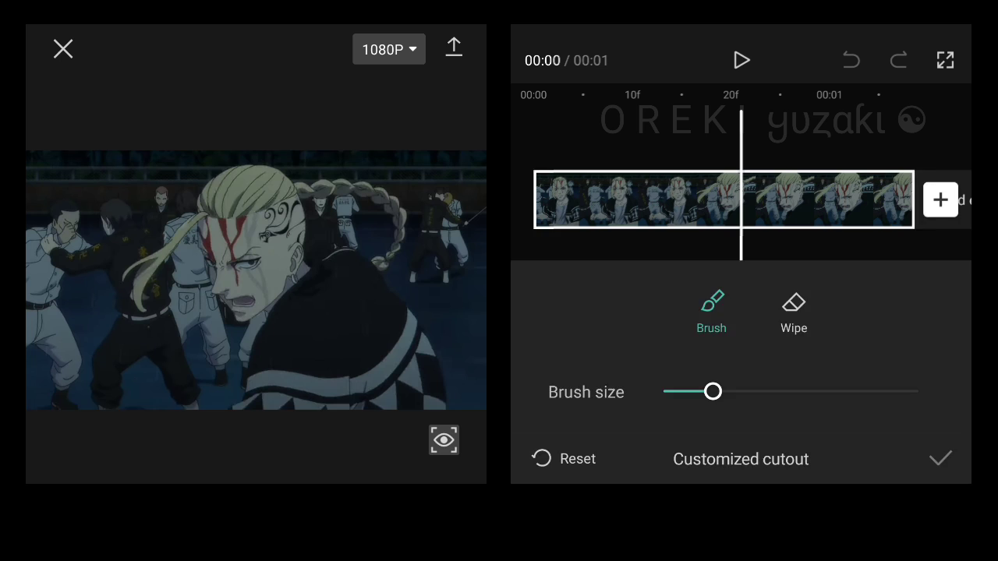
{"action": "left_click", "coordinate": [939, 458]}
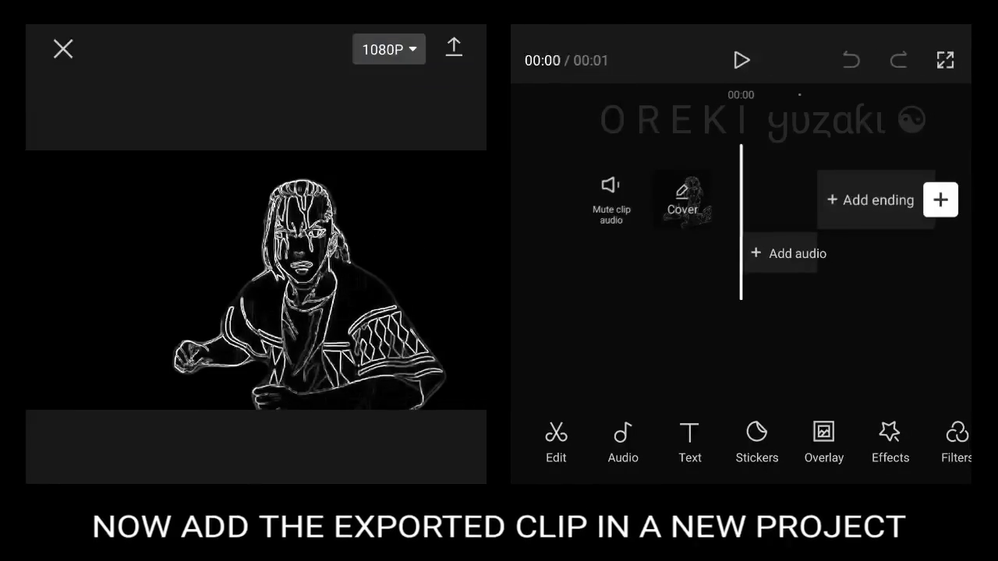
Step: Add a solid blue overlay clip and set its blend mode to Burn
{"action": "left_click", "coordinate": [823, 443]}
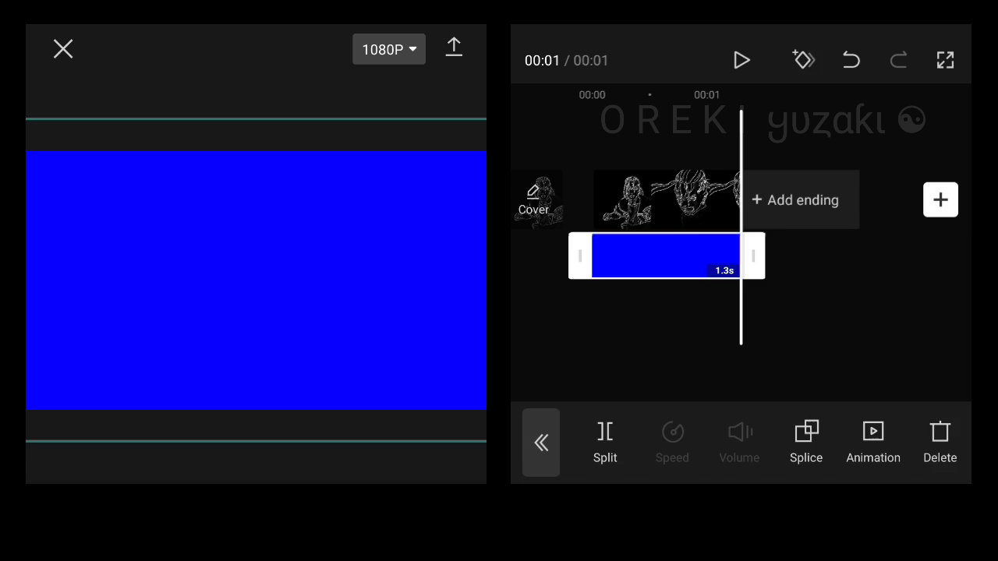
{"action": "left_click", "coordinate": [805, 440]}
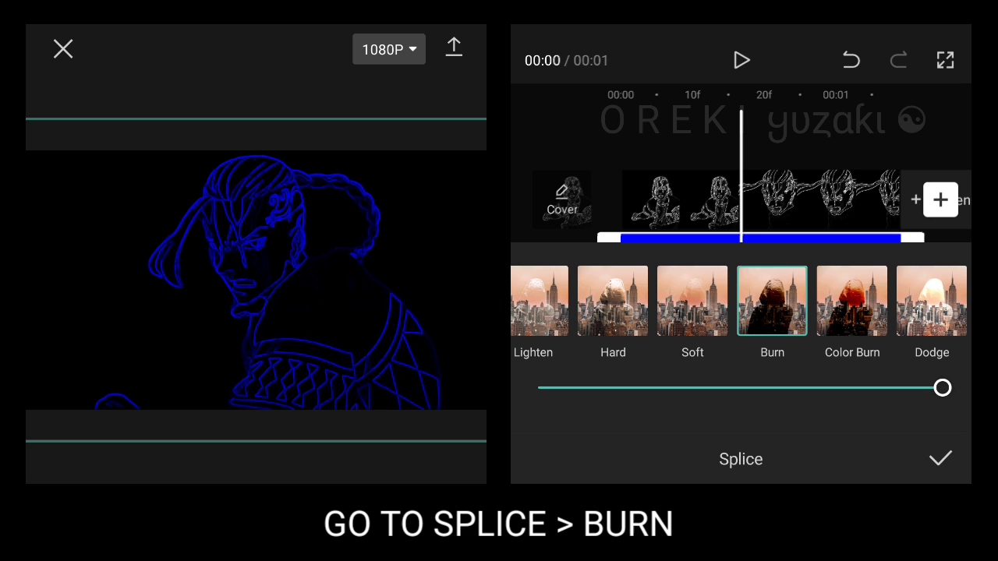
{"action": "left_click", "coordinate": [938, 459]}
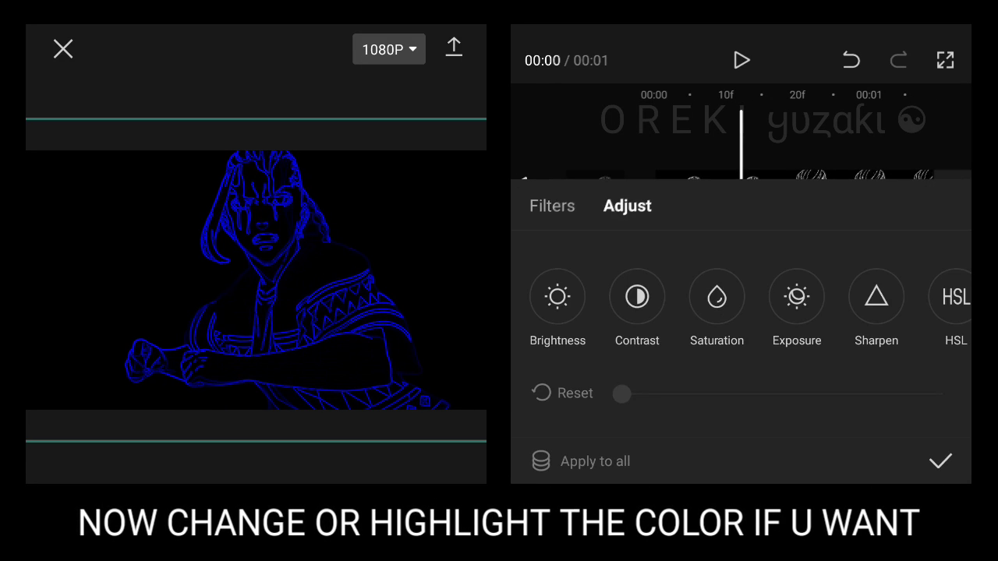
Step: Shift the cyan HSL values, adding a second adjustment layer with cyan Hue -100
{"action": "left_click", "coordinate": [953, 296]}
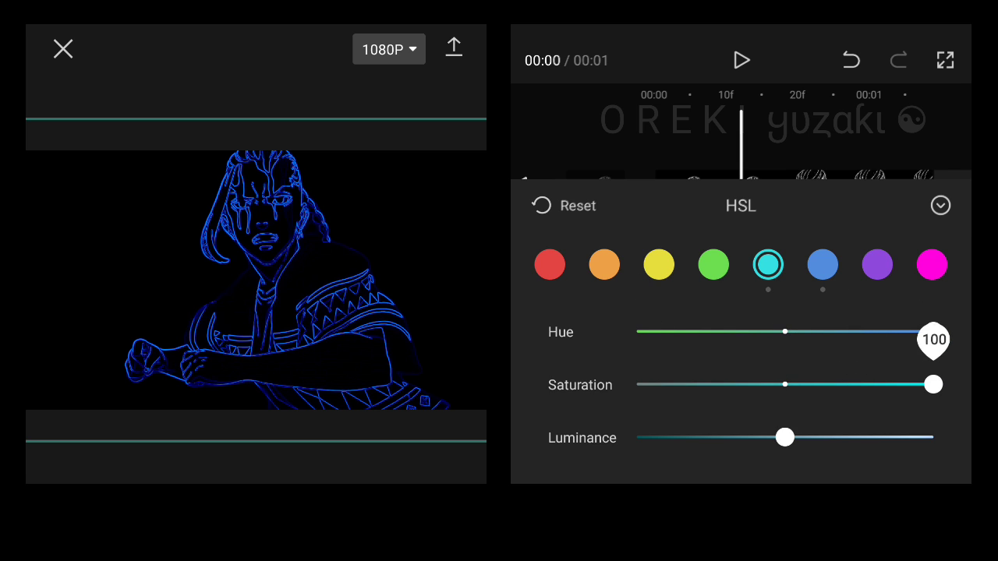
{"action": "left_click", "coordinate": [940, 206]}
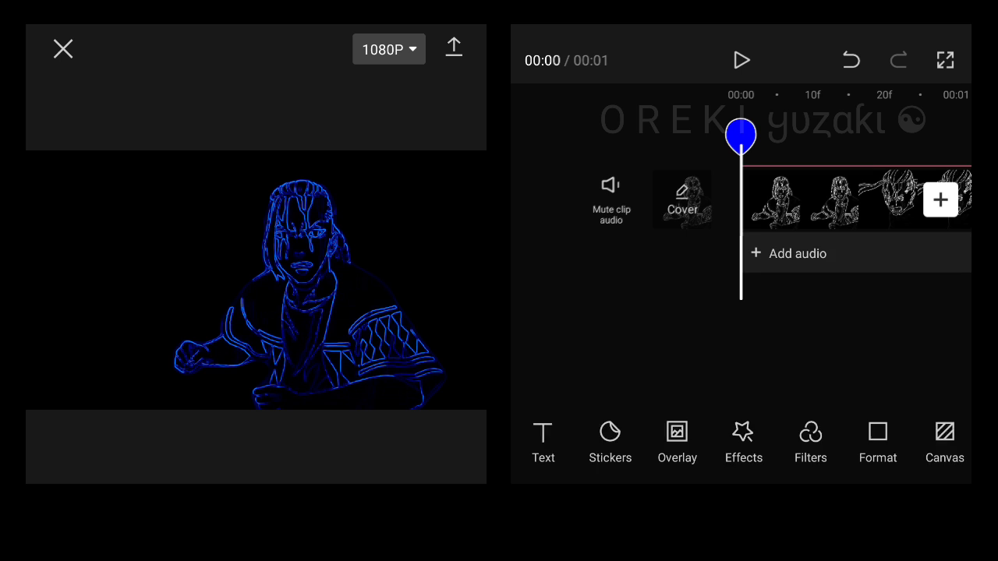
{"action": "left_click", "coordinate": [809, 440]}
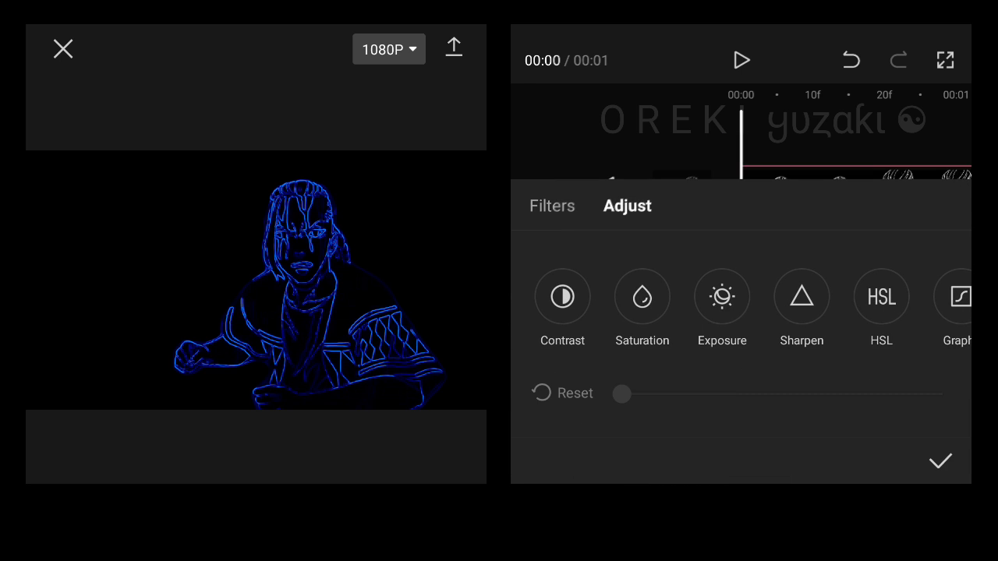
{"action": "left_click", "coordinate": [881, 295]}
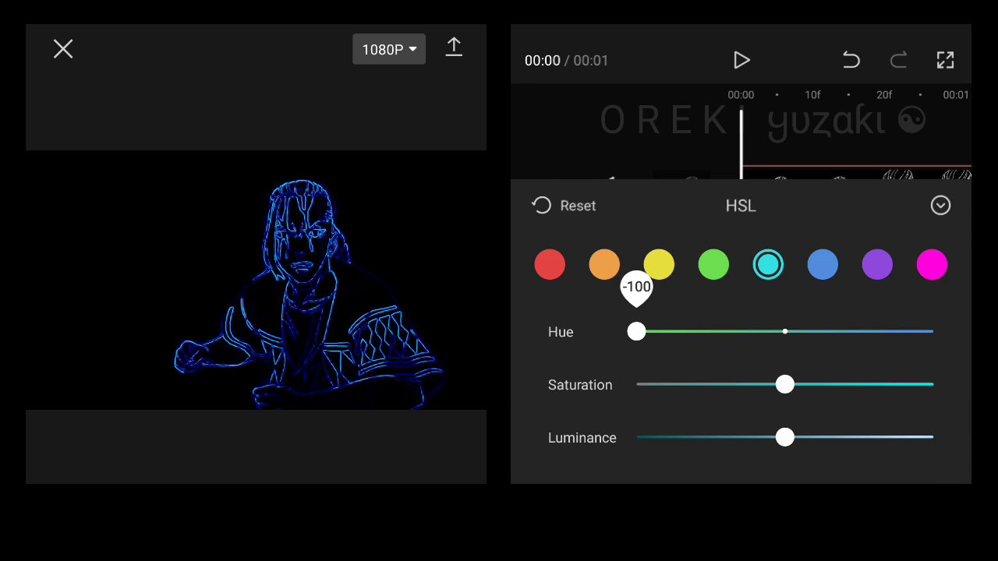
{"action": "left_click", "coordinate": [821, 264]}
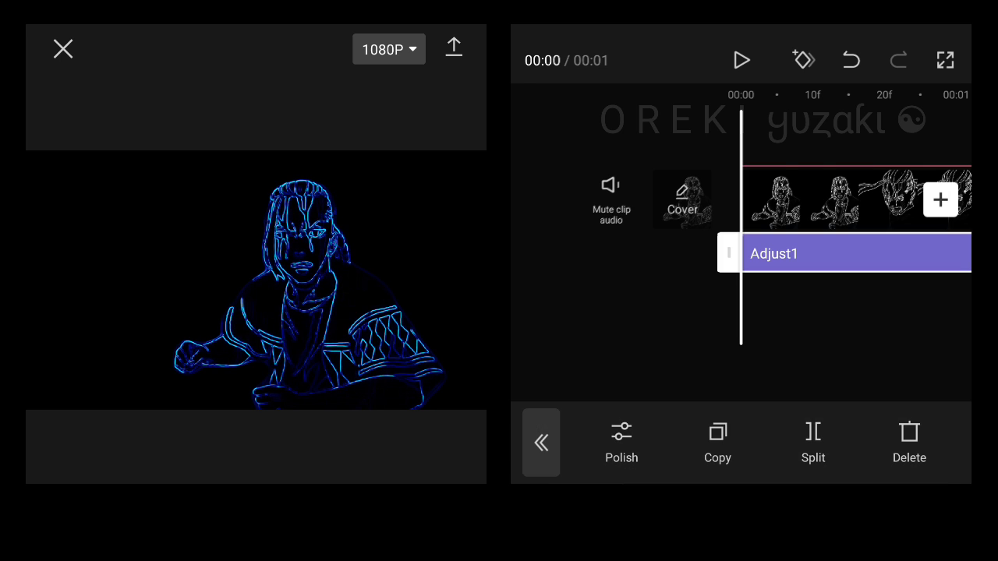
Step: Confirm the colour adjustments and pick the exported outline clip for overlay
{"action": "left_click", "coordinate": [857, 256]}
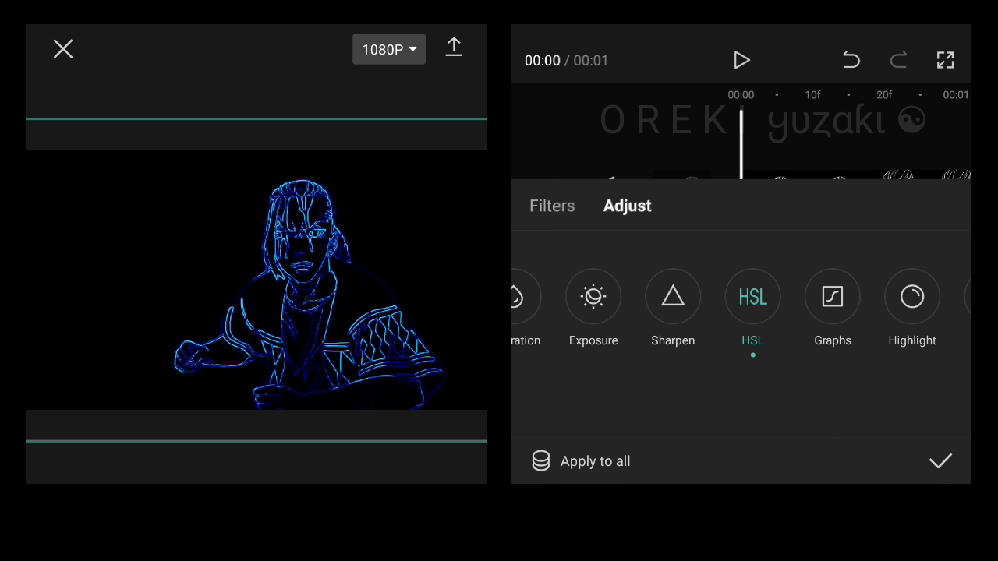
{"action": "left_click", "coordinate": [940, 461]}
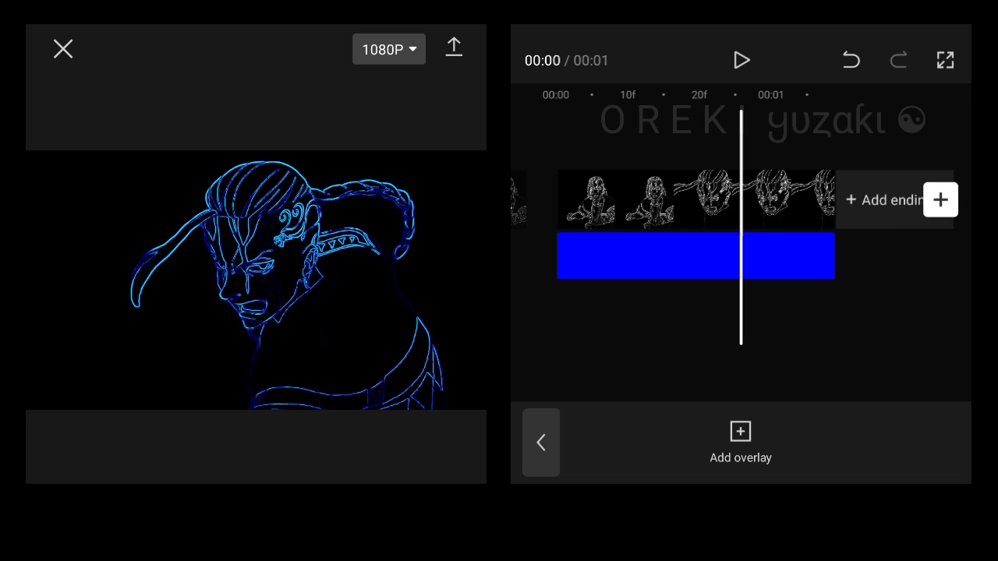
{"action": "left_click", "coordinate": [453, 47]}
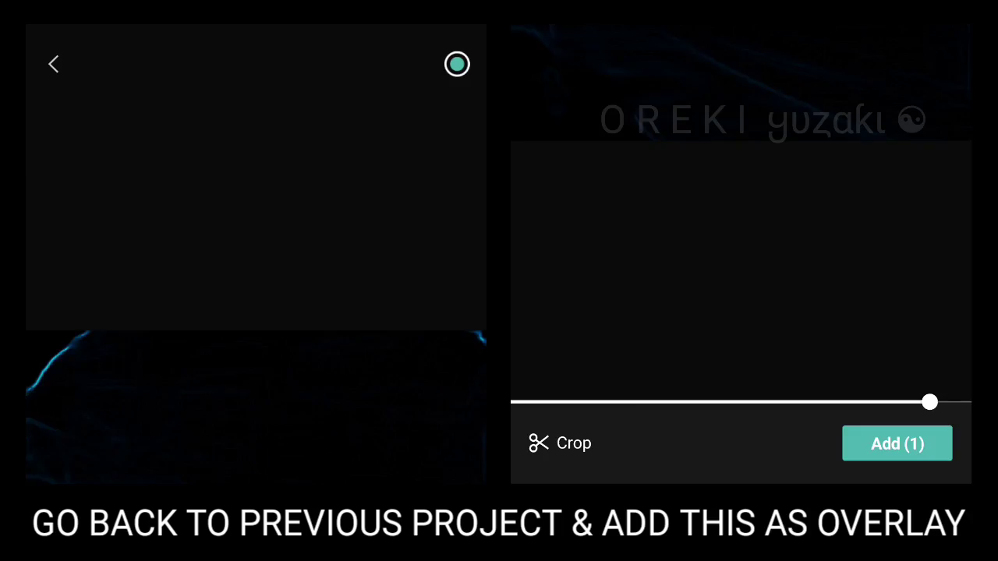
Step: Insert the cyan outline clip as an overlay on the anime footage and select it
{"action": "left_click", "coordinate": [896, 443]}
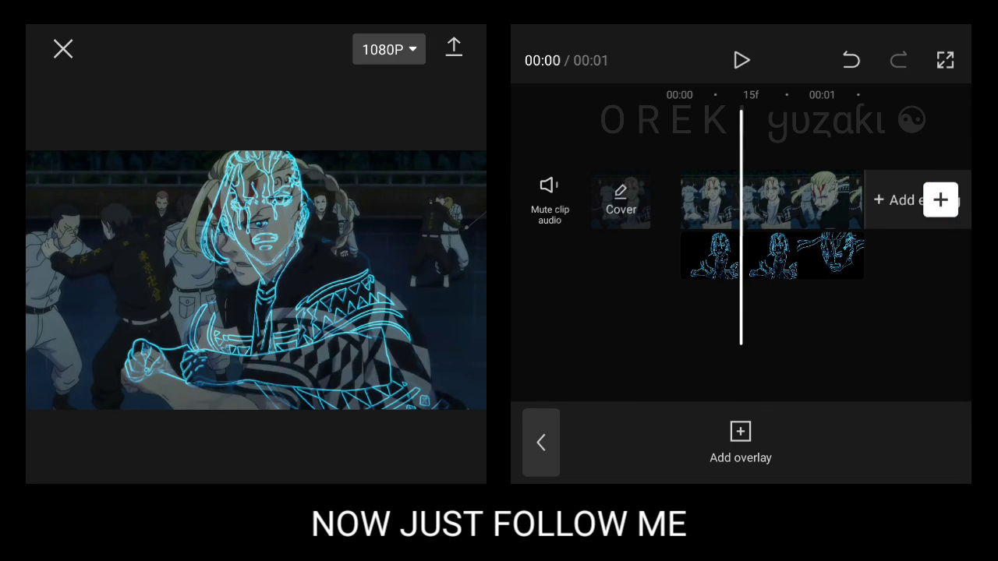
{"action": "left_click", "coordinate": [792, 256]}
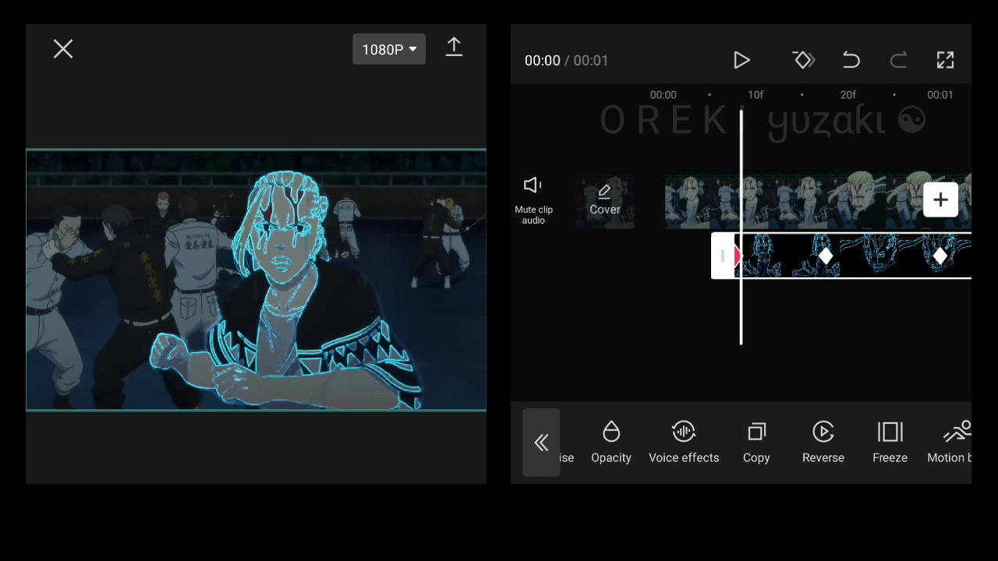
Step: Set the outline overlay's opacity keyframe and apply the Ease Out 1 graph
{"action": "left_click", "coordinate": [610, 440]}
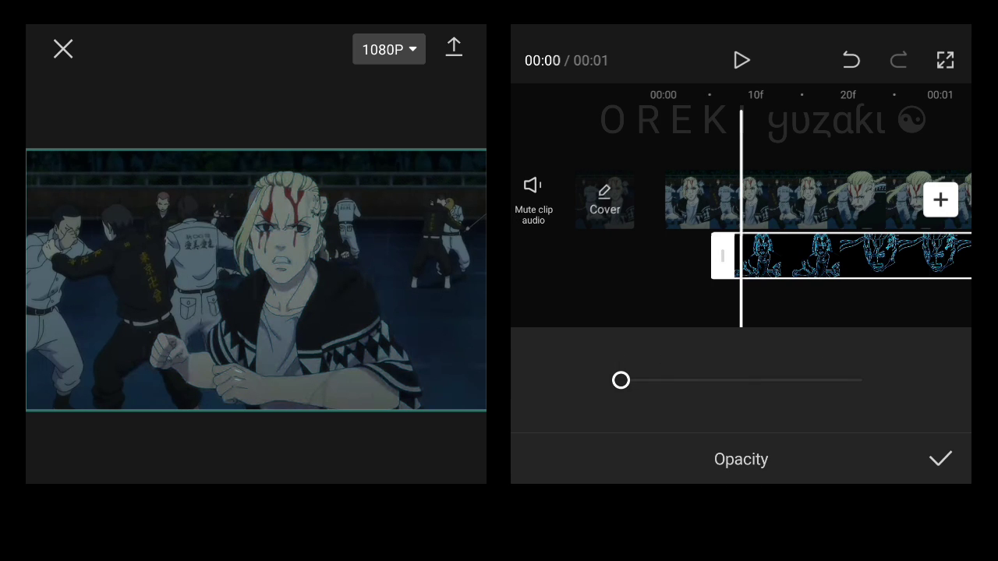
{"action": "left_click_drag", "start_coordinate": [620, 380], "coordinate": [861, 380]}
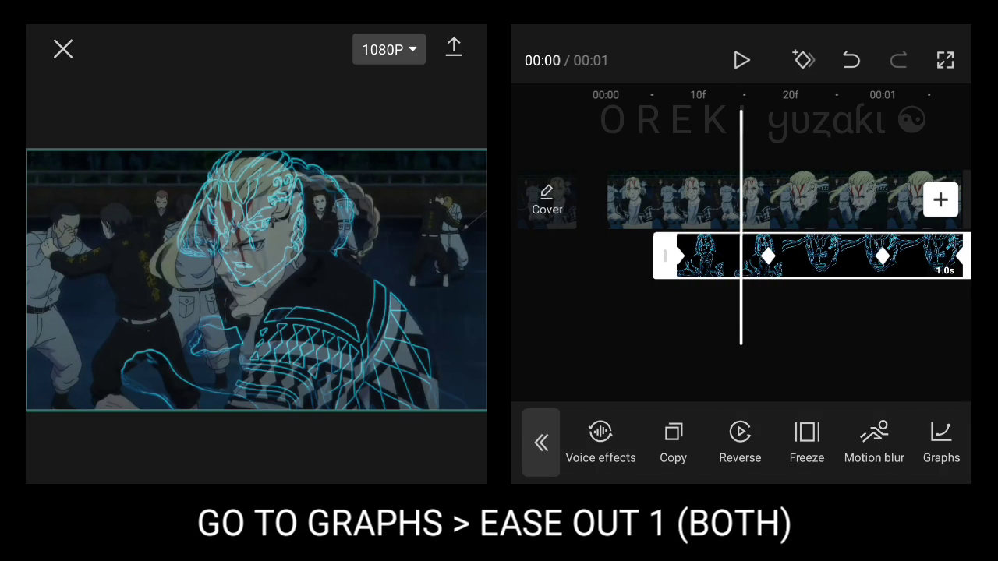
{"action": "left_click", "coordinate": [940, 440]}
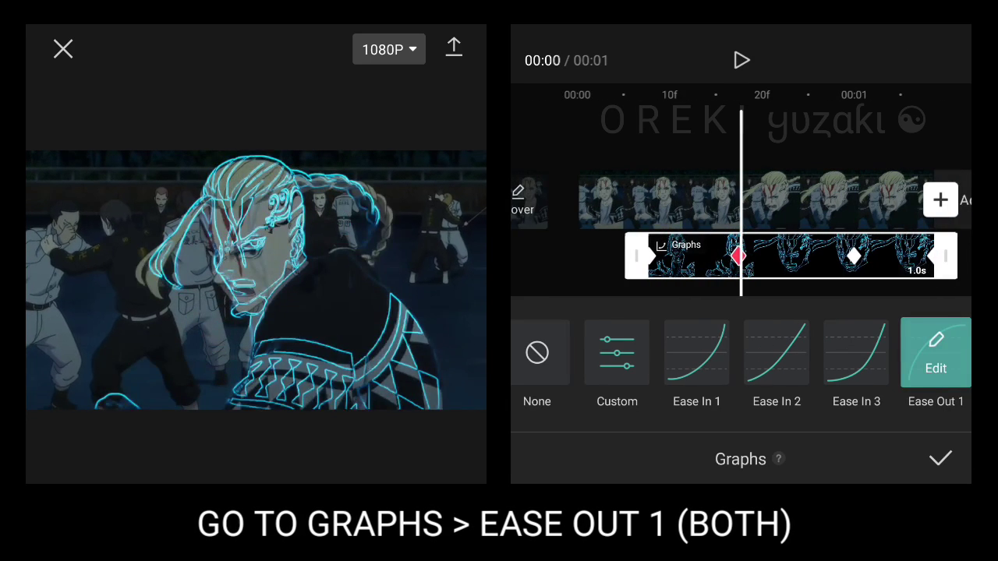